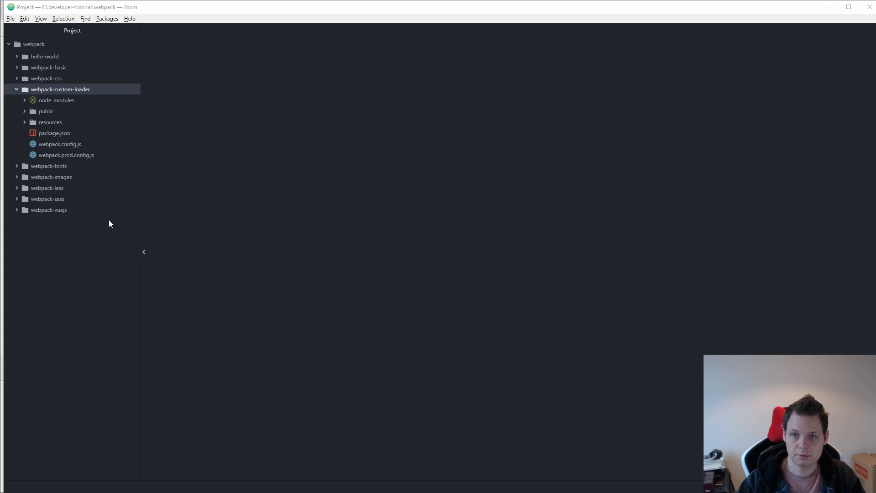
Create a new empty file at resources/loaders/custom-loader.js
{"action": "left_click", "coordinate": [50, 122]}
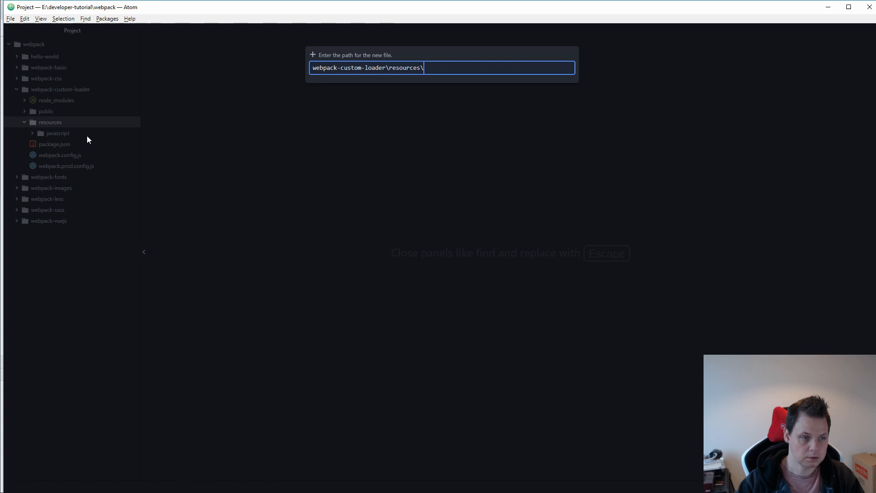
{"action": "type", "text": "loaders <"}
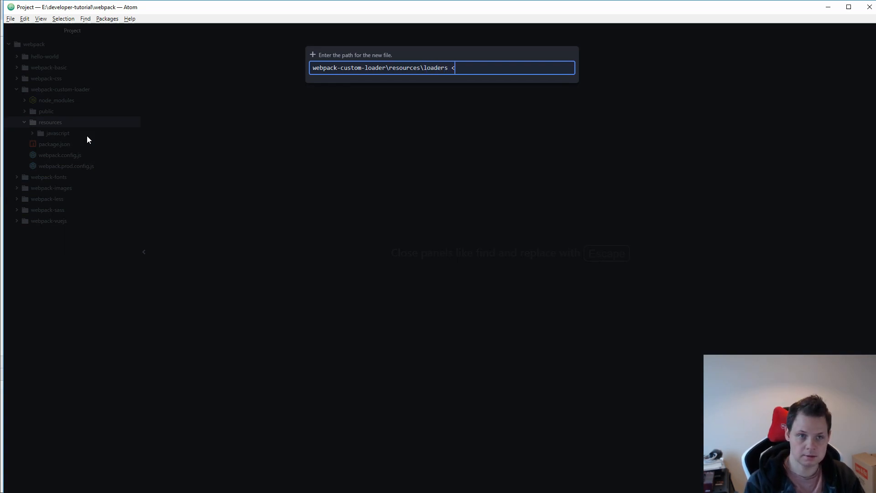
{"action": "type", "text": "\\c"}
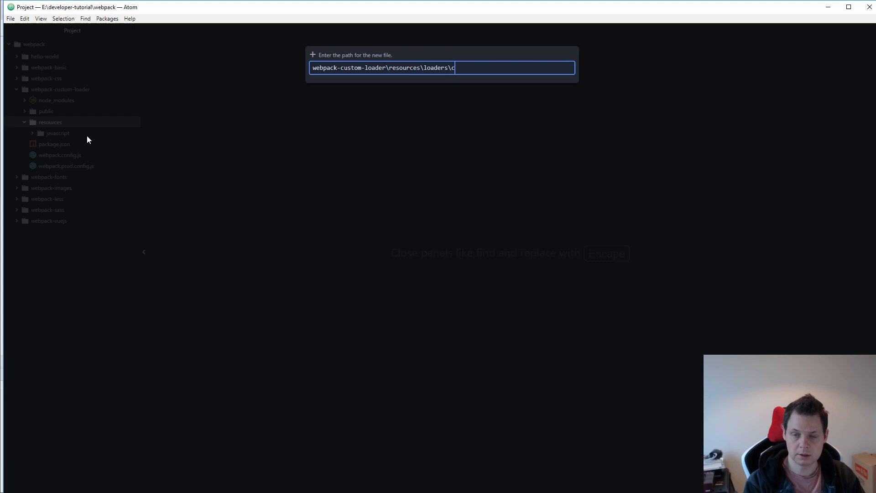
{"action": "type", "text": "ustom-loader."}
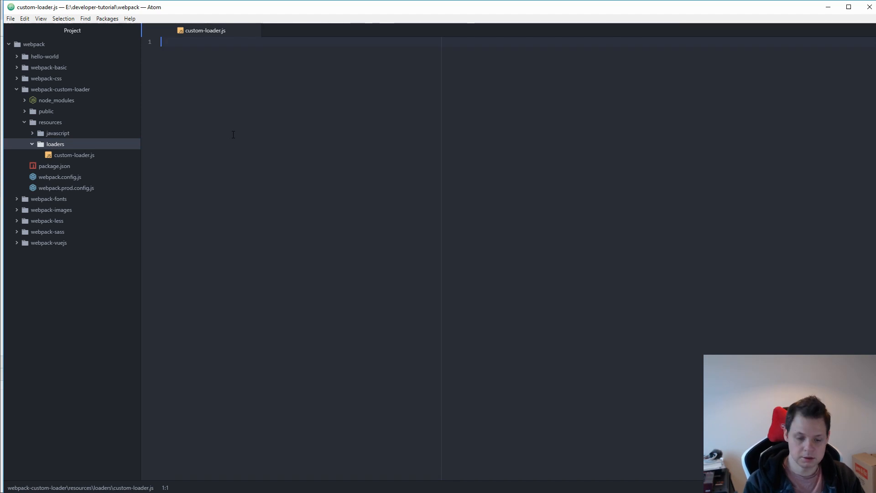
Write module.exports = function(source) calling this.cacheable() and returning source, then save
{"action": "type", "text": "module.exporets"}
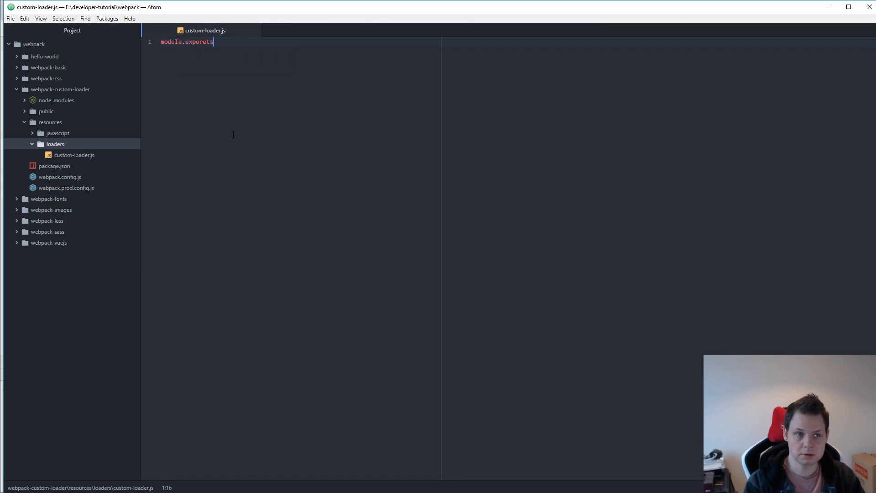
{"action": "key", "text": "BackSpace"}
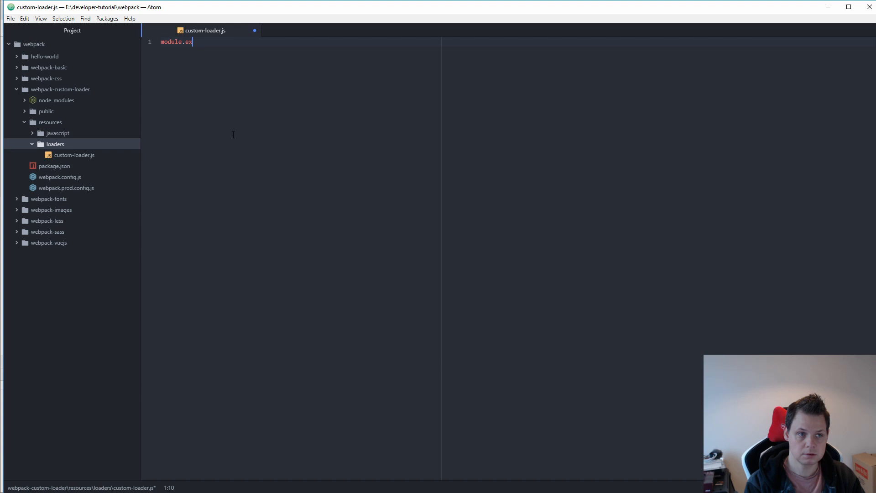
{"action": "type", "text": "ports ="}
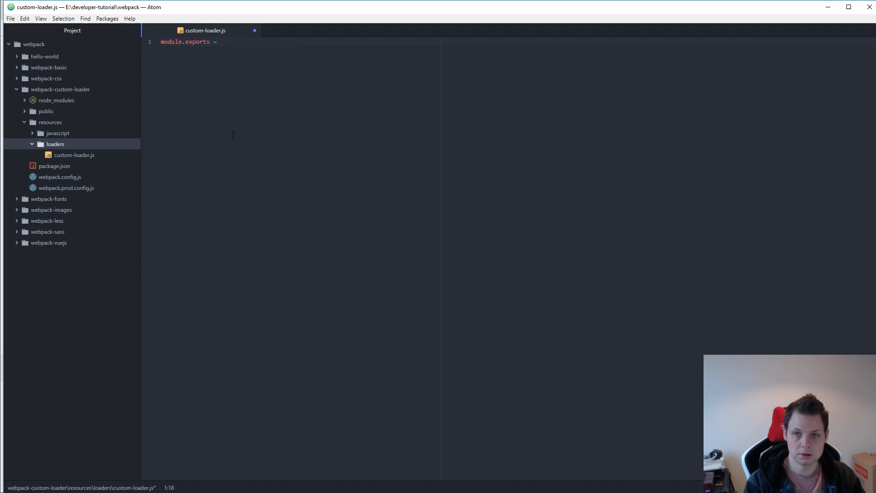
{"action": "type", "text": "function()"}
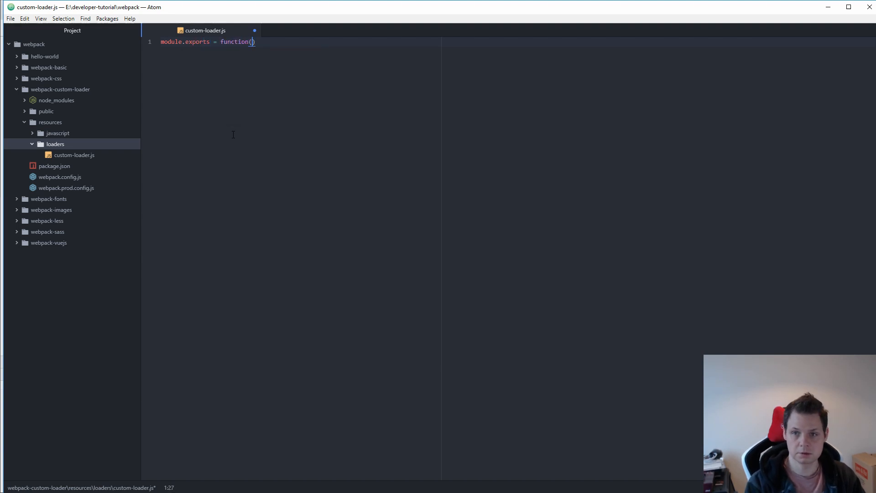
{"action": "type", "text": "source"}
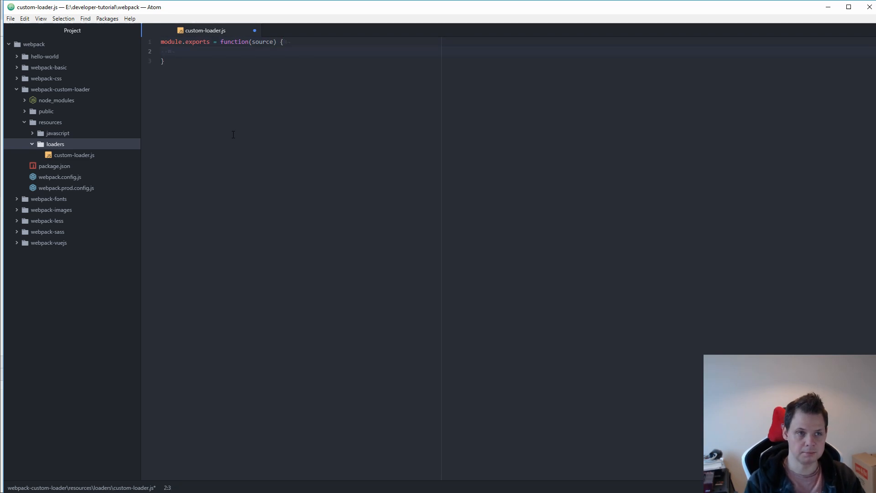
{"action": "type", "text": "return"}
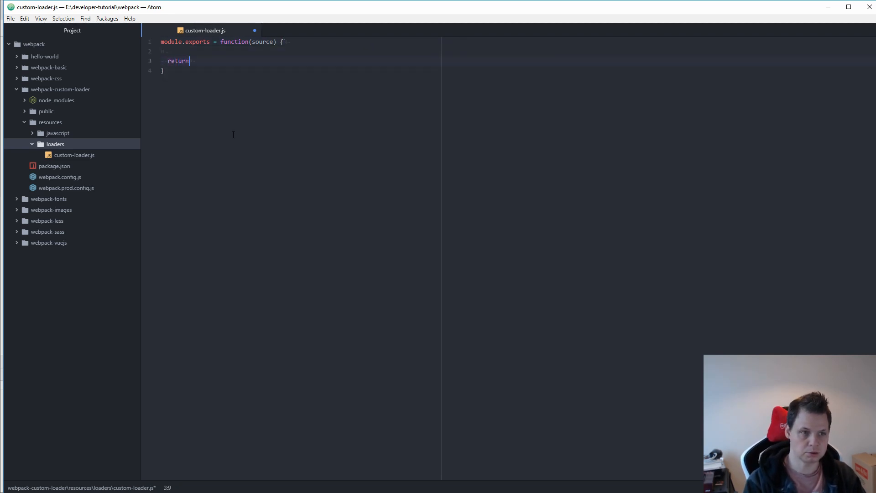
{"action": "type", "text": "source;"}
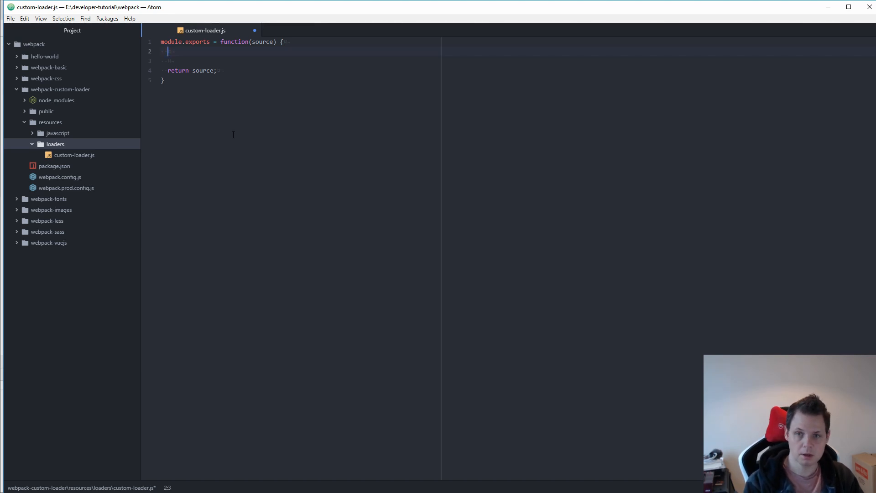
{"action": "type", "text": "this.c"}
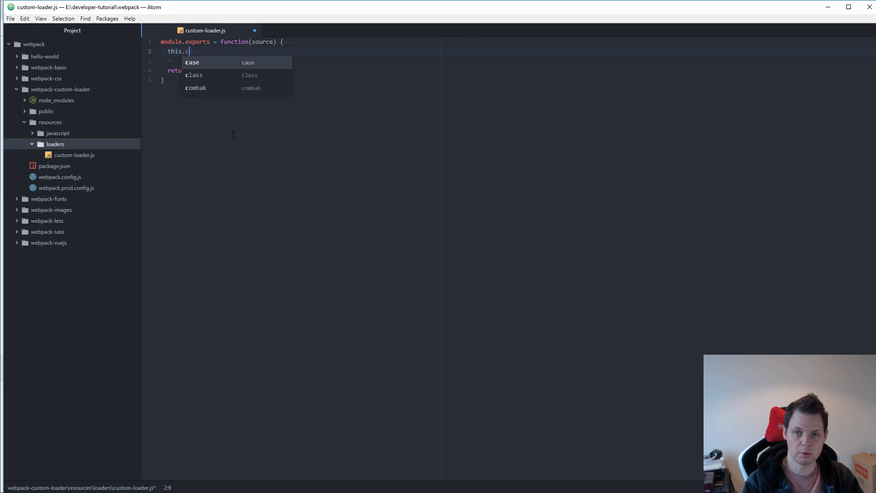
{"action": "type", "text": "acheable()"}
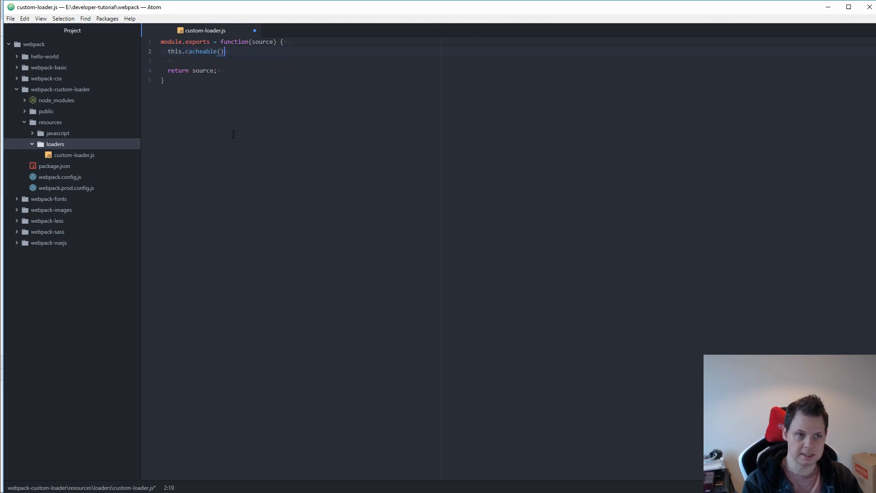
{"action": "type", "text": ";"}
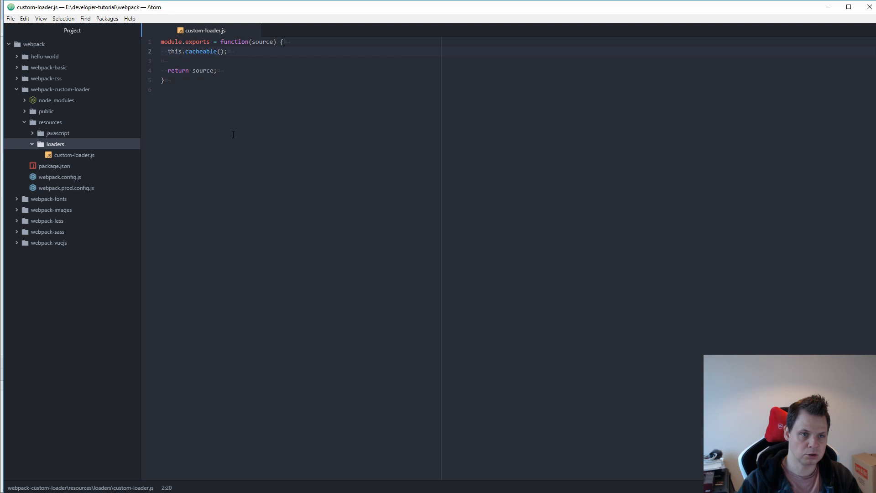
Insert console.log(source); after this.cacheable() in custom-loader.js and save
{"action": "left_click", "coordinate": [227, 51]}
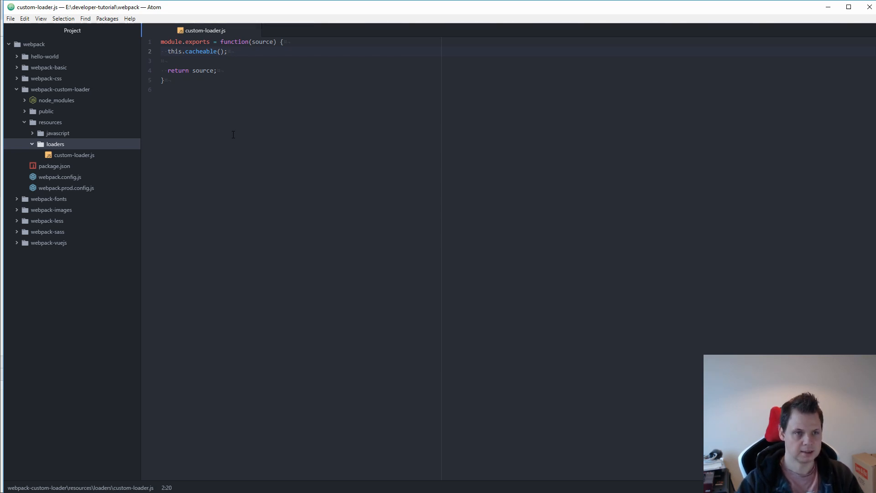
{"action": "left_click", "coordinate": [227, 51]}
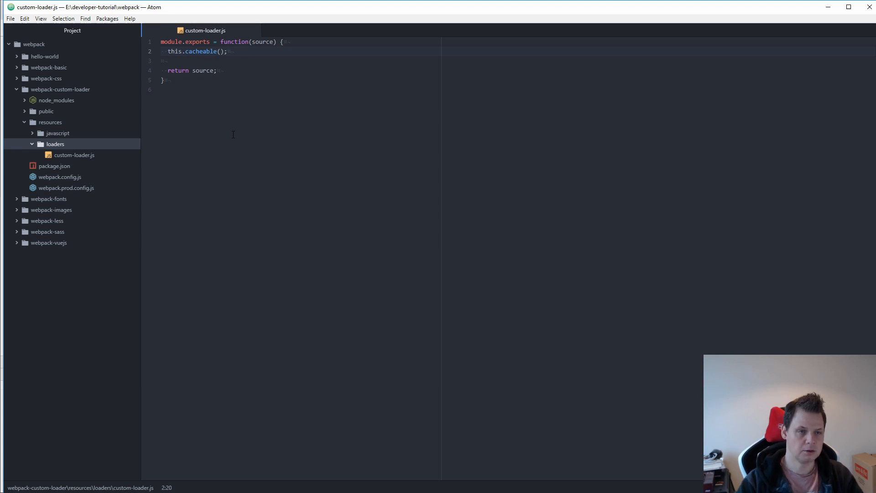
{"action": "left_click", "coordinate": [227, 50]}
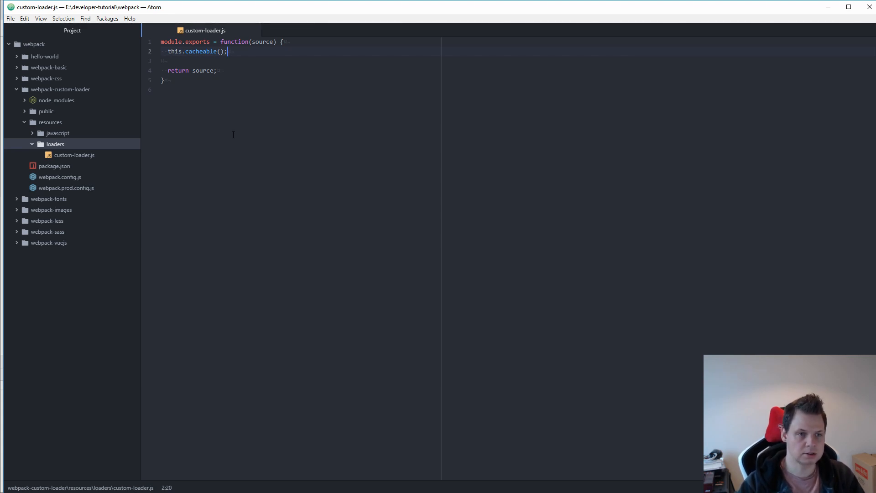
{"action": "key", "text": "Enter"}
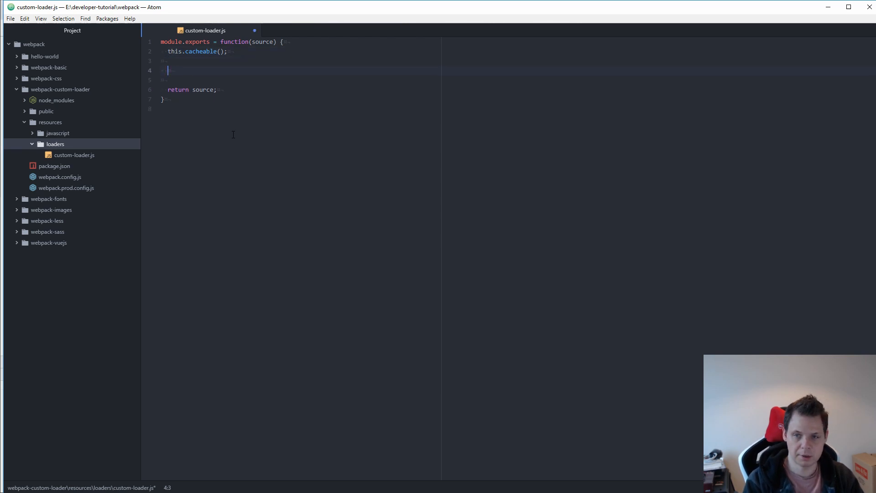
{"action": "type", "text": "log"}
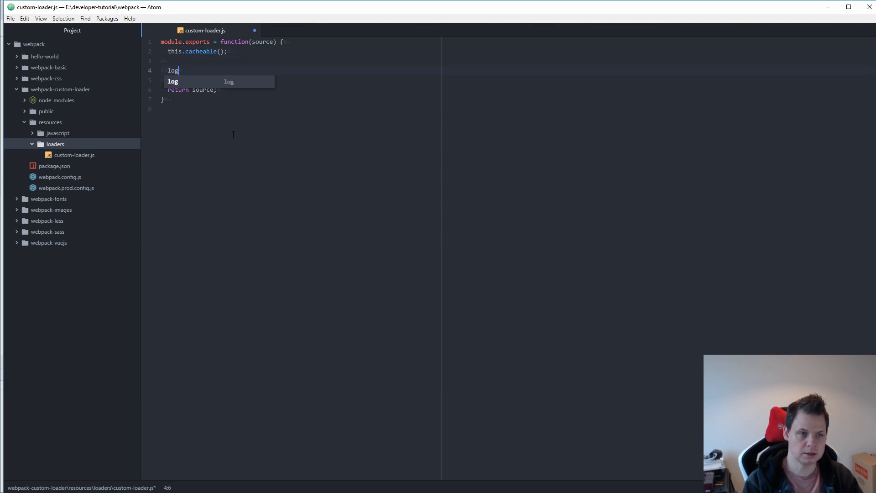
{"action": "type", "text": "console.log(source);"}
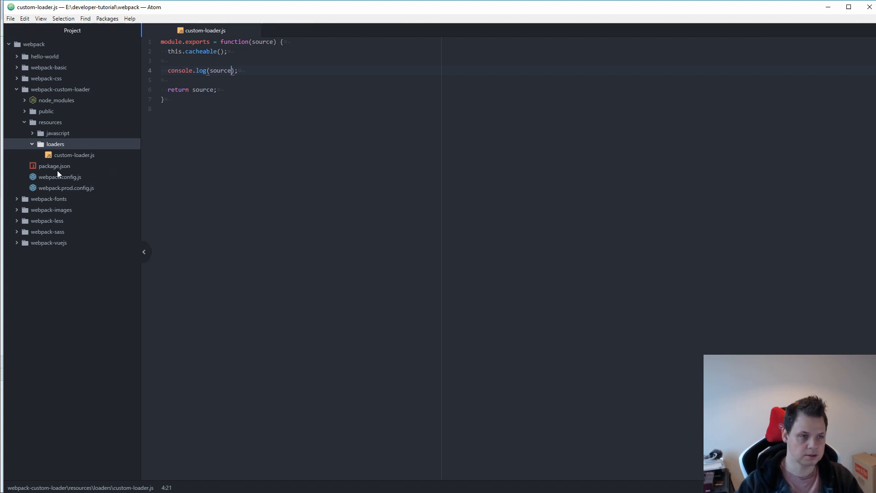
In webpack.config.js, add a module block with a rules array after output
{"action": "left_click", "coordinate": [60, 177]}
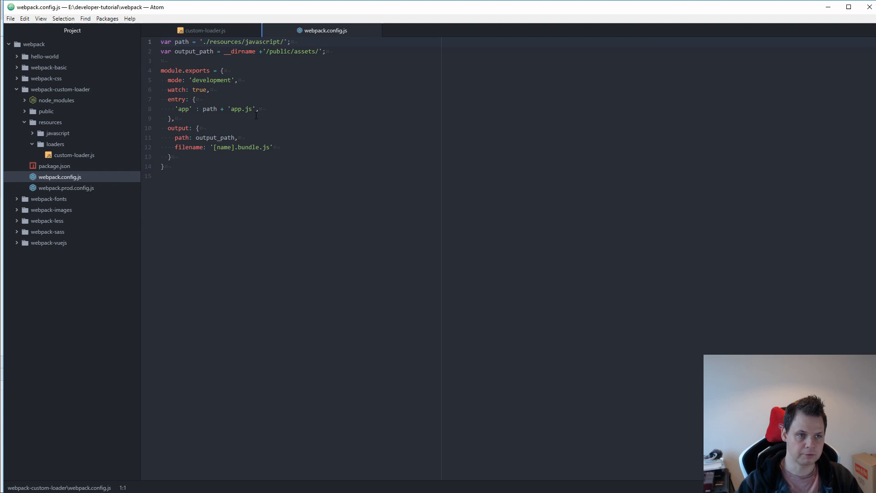
{"action": "left_click", "coordinate": [257, 157]}
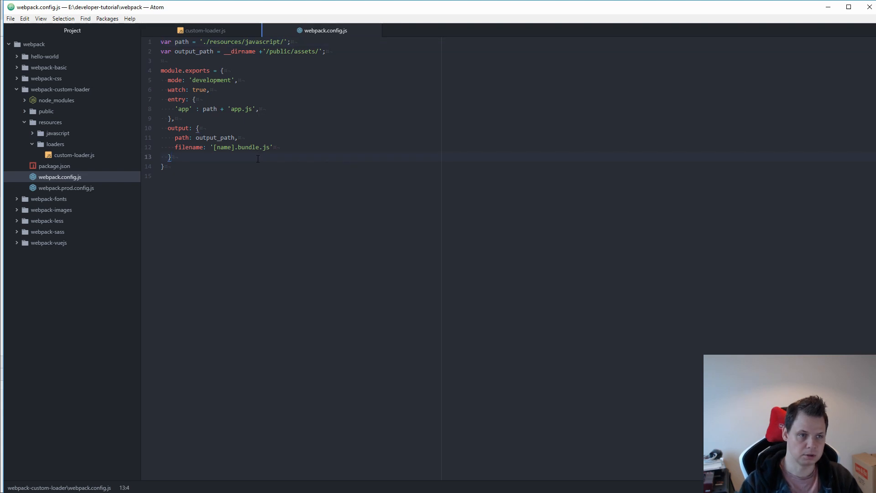
{"action": "type", "text": "moduile:"}
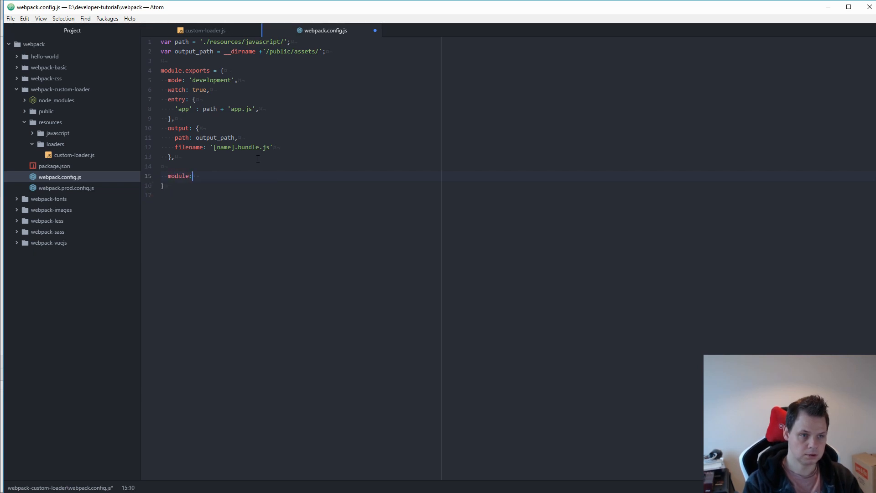
{"action": "type", "text": "{[]}"}
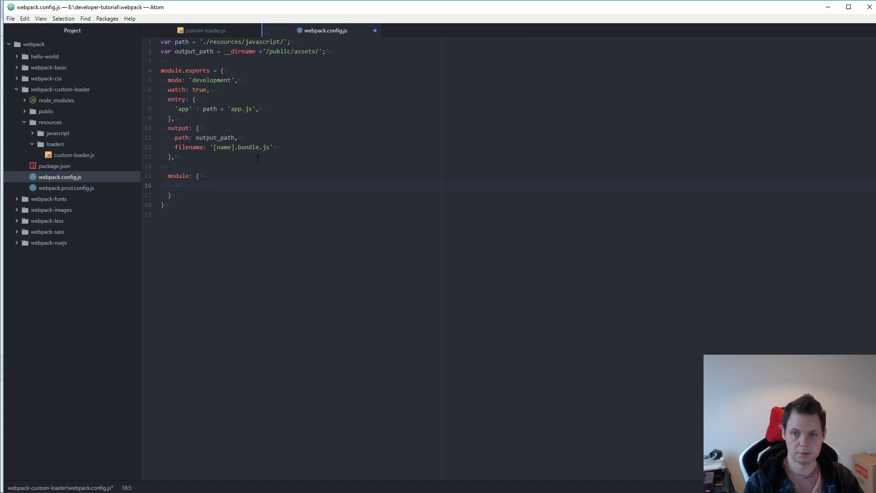
{"action": "type", "text": "rules:"}
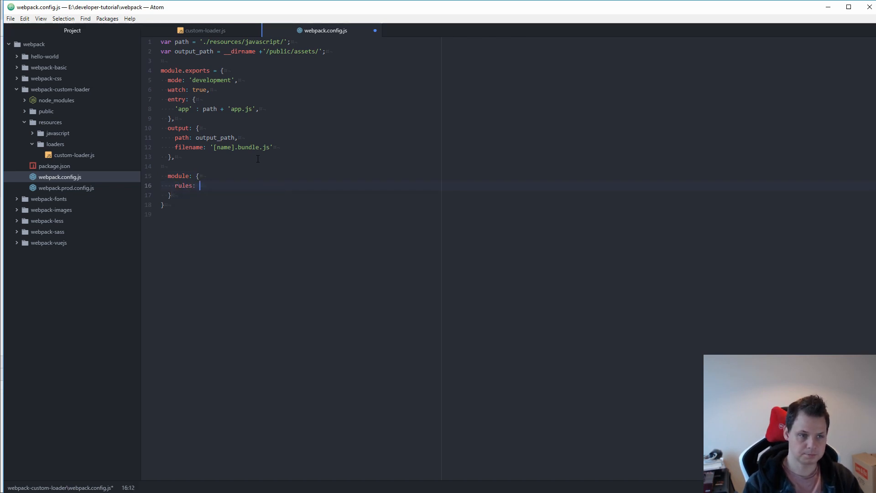
{"action": "type", "text": "[{"}
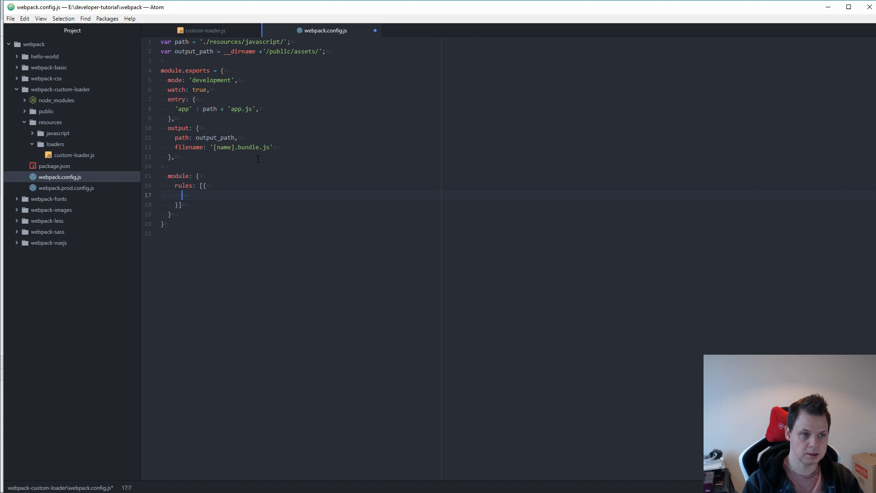
Give the rule test /\.json$/, exclude /node_modules/, and begin a loader key
{"action": "type", "text": "test:"}
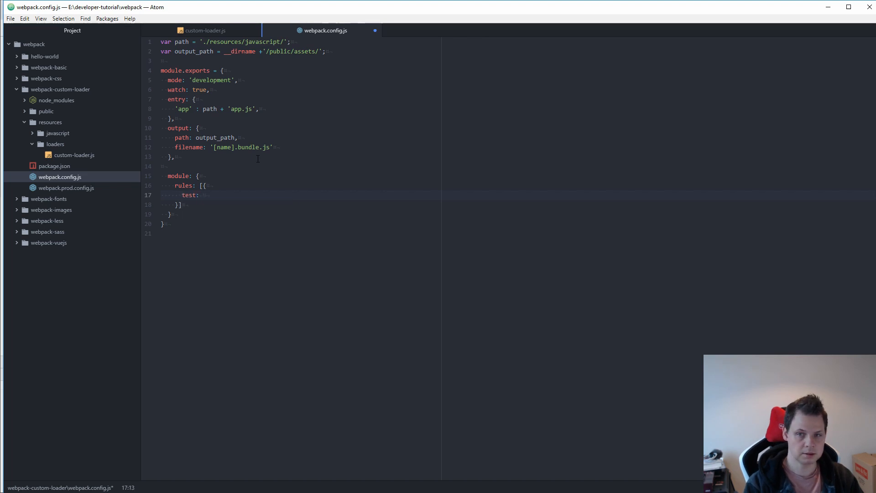
{"action": "type", "text": "/"}
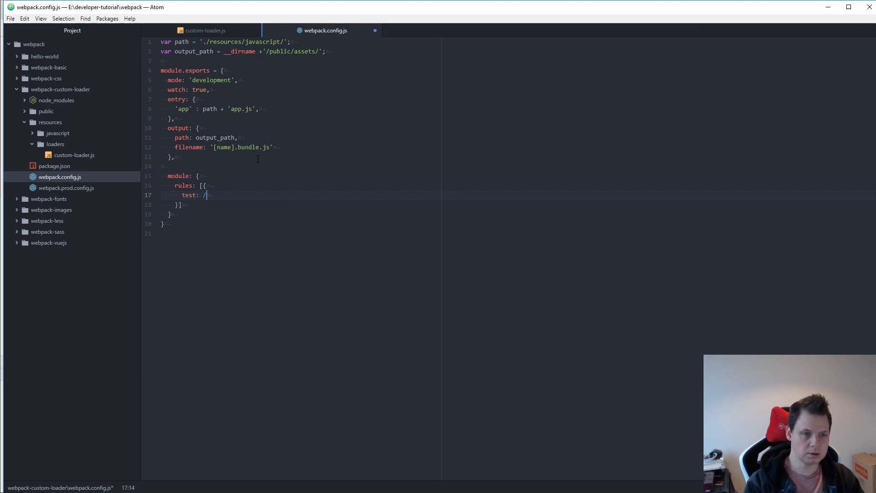
{"action": "type", "text": "\\.json"}
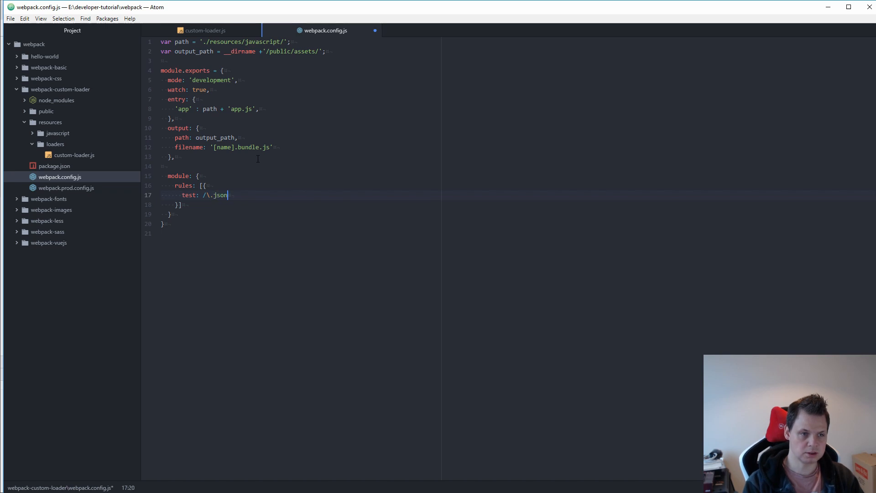
{"action": "type", "text": "$"}
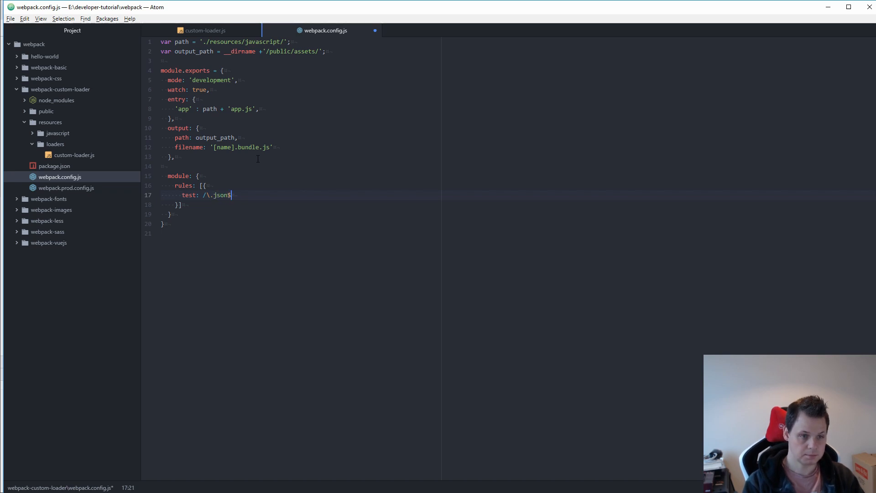
{"action": "type", "text": "/,"}
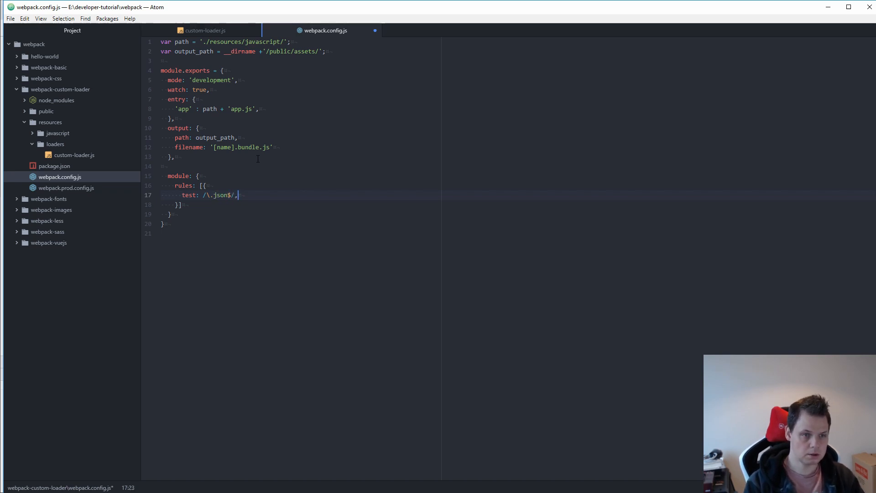
{"action": "type", "text": "exclude:"}
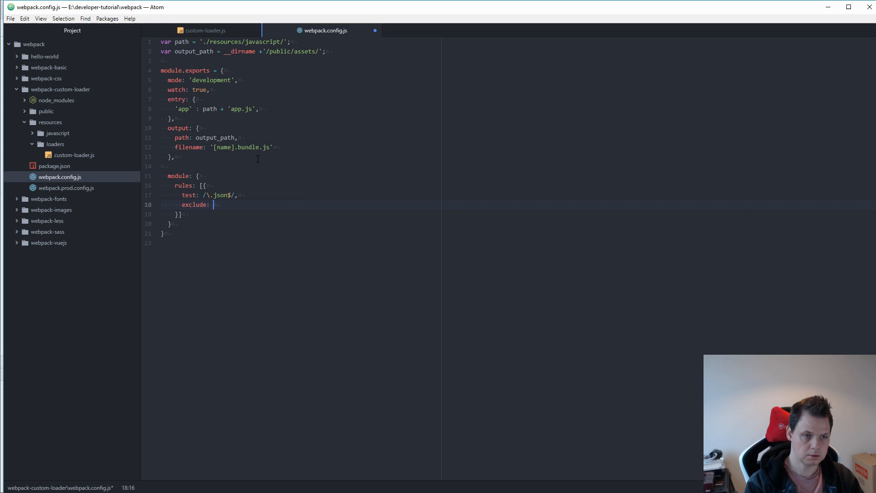
{"action": "type", "text": "/node_module"}
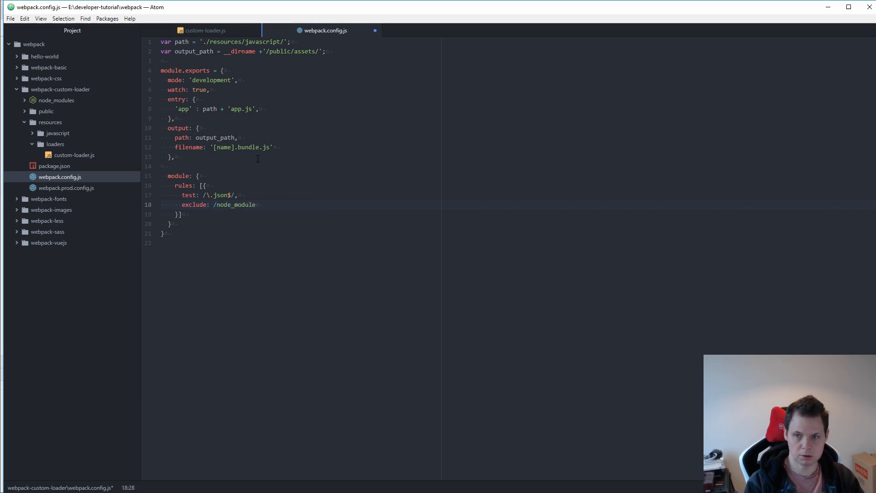
{"action": "type", "text": "s/"}
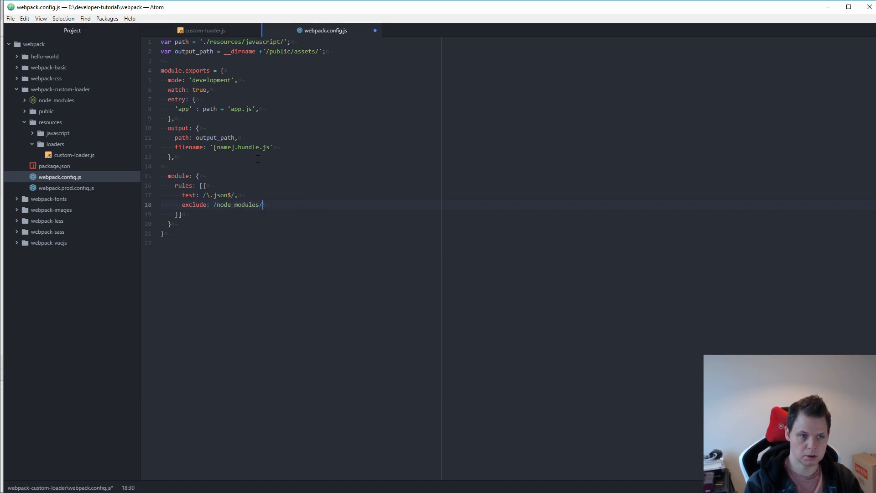
{"action": "key", "text": "Enter"}
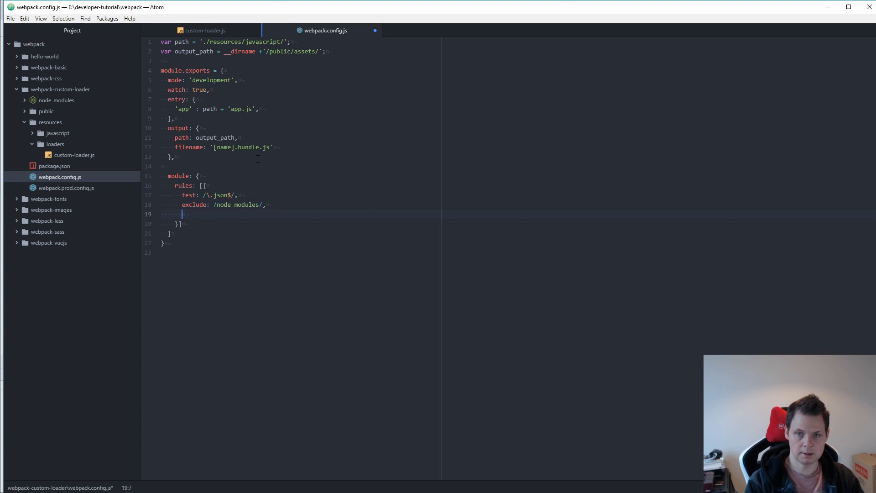
{"action": "type", "text": "loader:"}
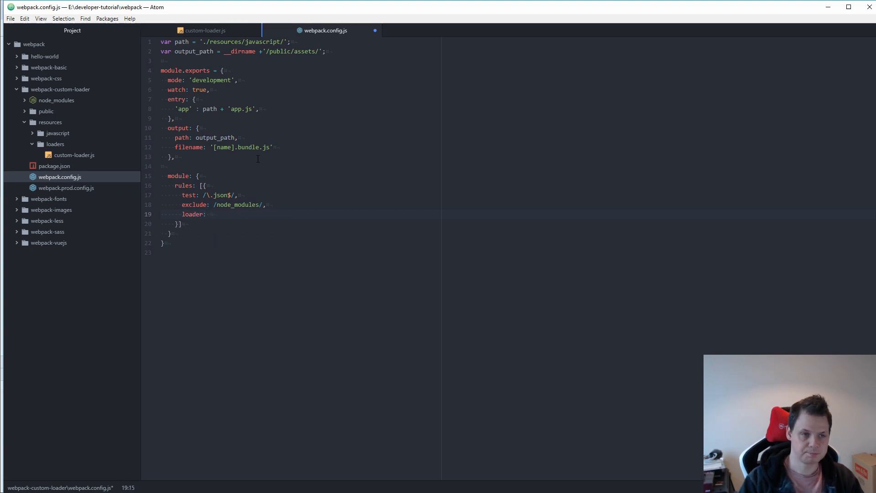
Declare var path_obj = require('path') near the top of webpack.config.js
{"action": "key", "text": "enter"}
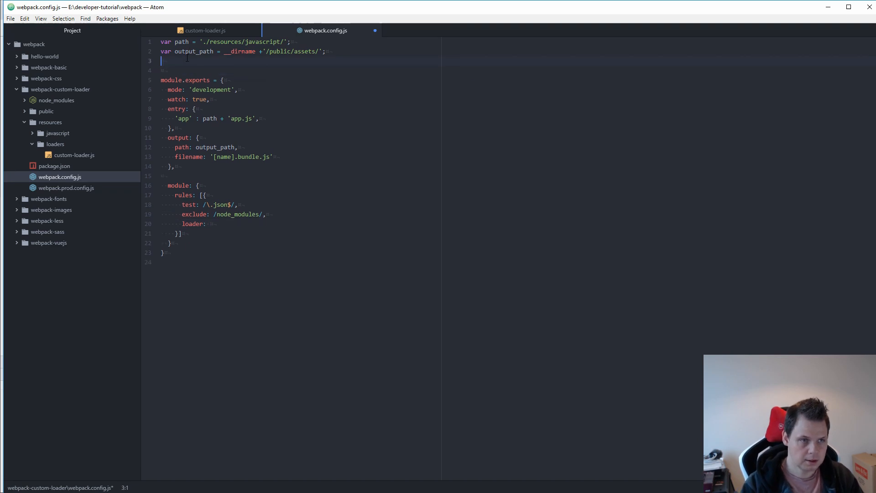
{"action": "type", "text": "var path_obj ="}
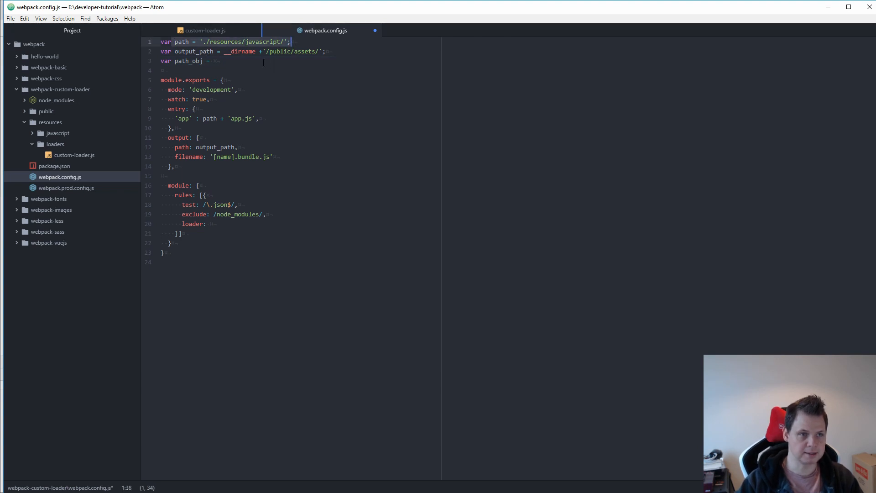
{"action": "left_click", "coordinate": [214, 61]}
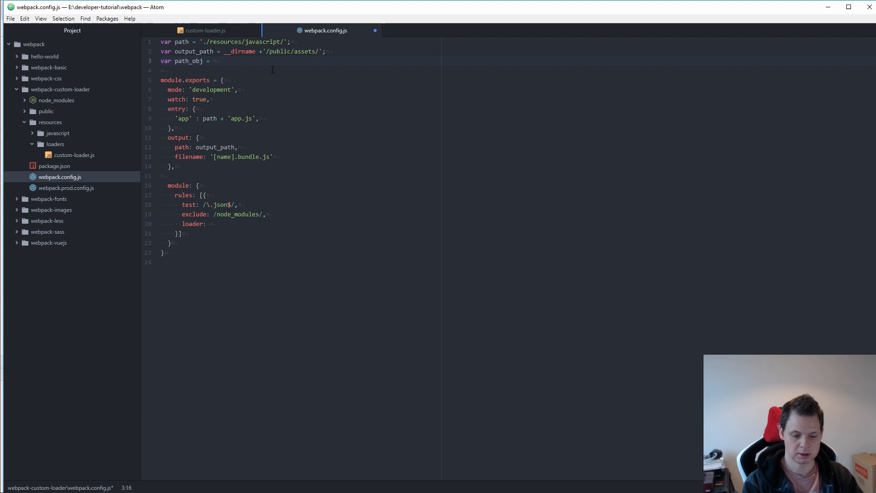
{"action": "type", "text": "require(/)"}
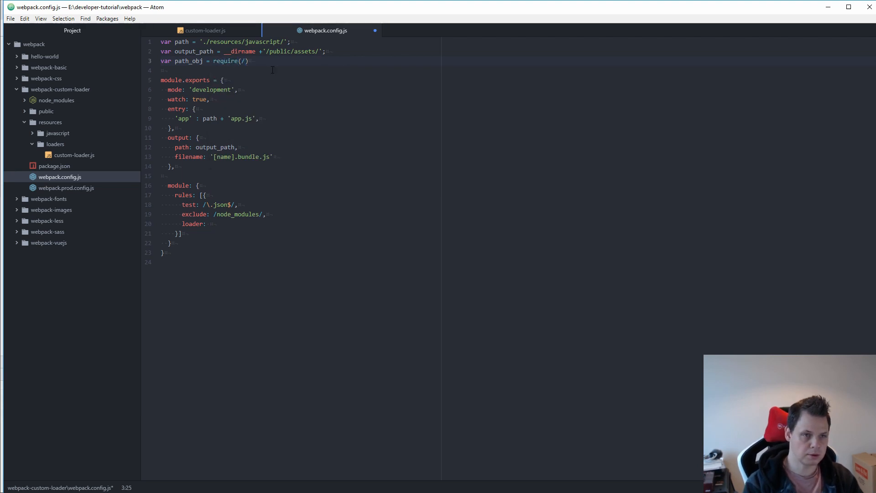
{"action": "type", "text": "'path'"}
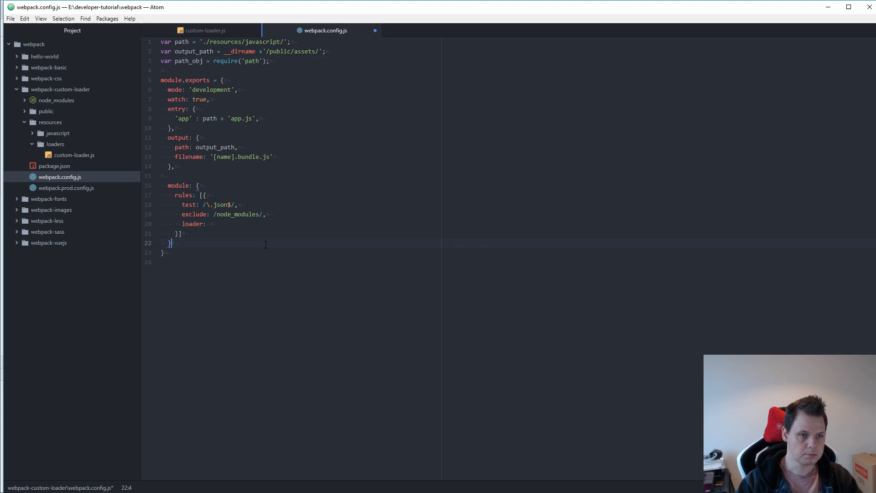
Set loader to path_obj.resolve('resources/loaders/custom-loader.js') and save the config
{"action": "type", "text": "path_obj.resov"}
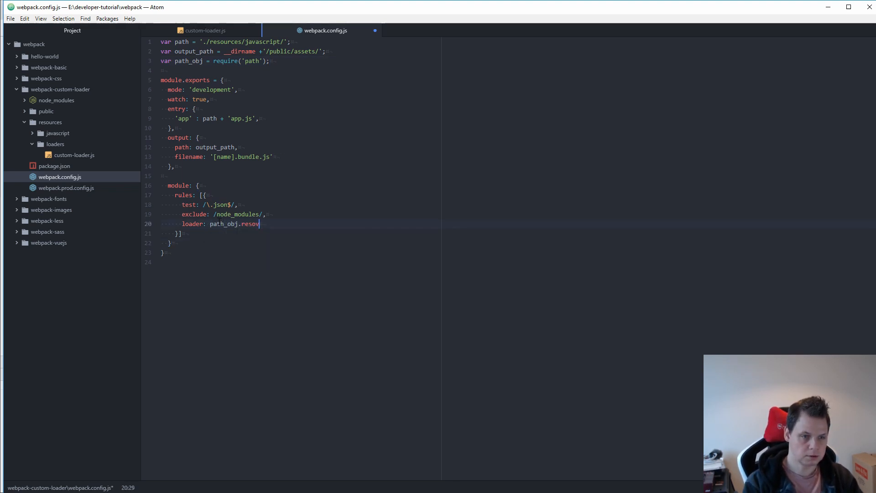
{"action": "key", "text": "Backspace"}
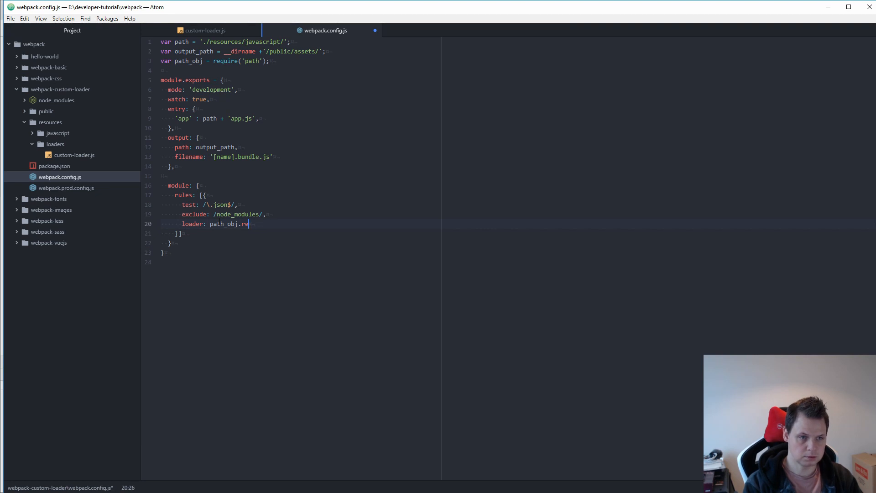
{"action": "key", "text": "Backspace"}
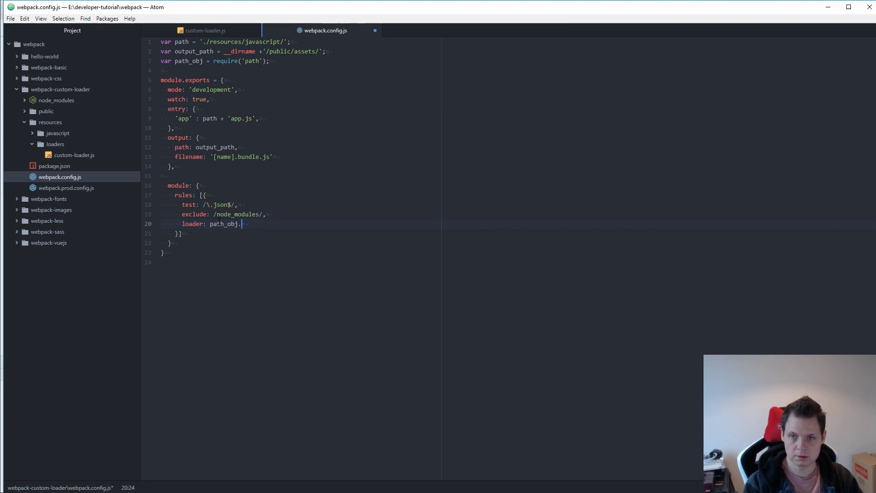
{"action": "type", "text": "resolve()"}
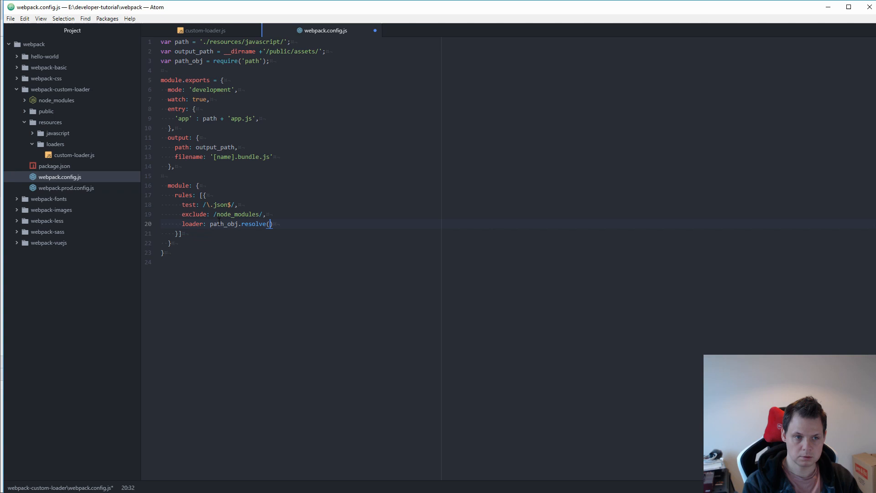
{"action": "type", "text": "resources/loaders/'"}
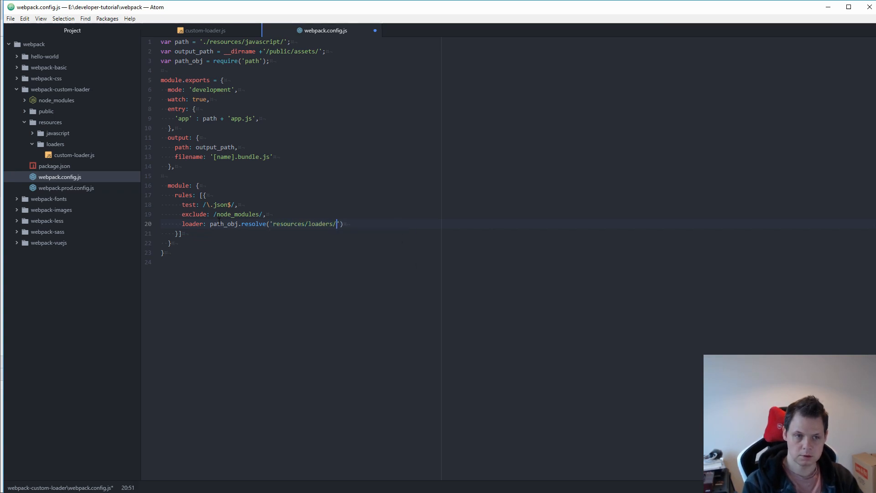
{"action": "type", "text": "custom-loader"}
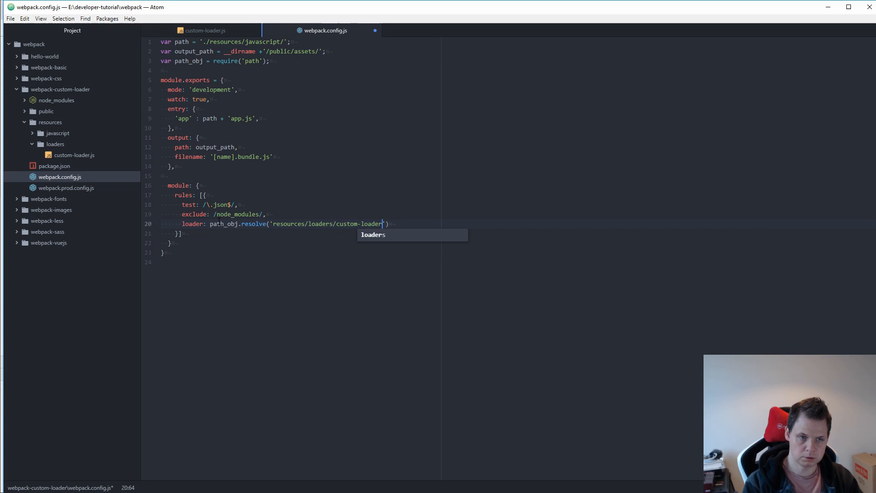
{"action": "type", "text": ".js"}
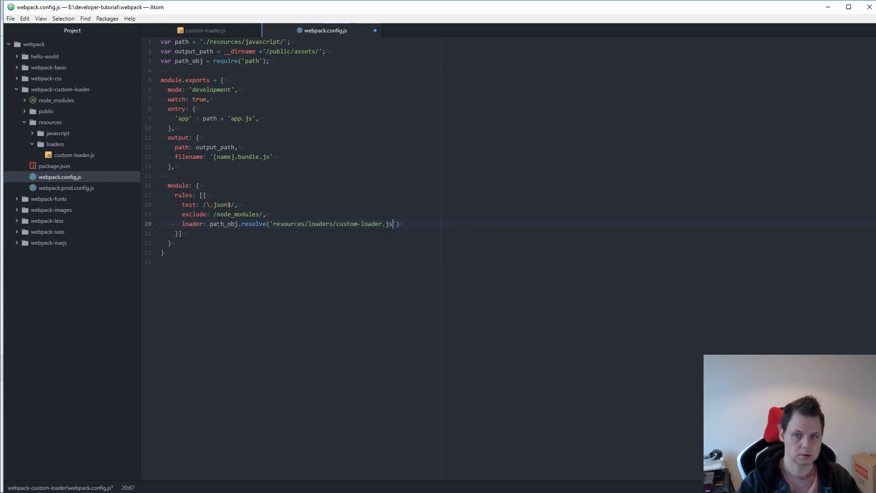
{"action": "key", "text": "ctrl+s"}
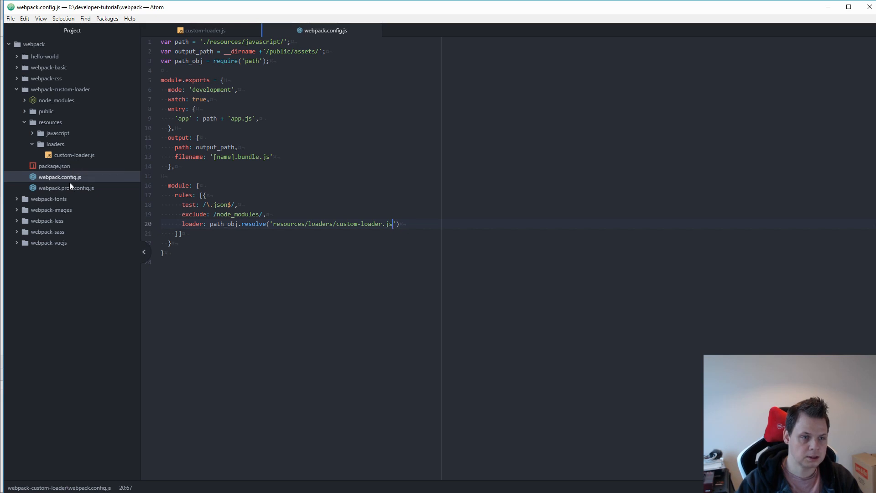
In app.js, require config.json into a config variable
{"action": "left_click", "coordinate": [57, 133]}
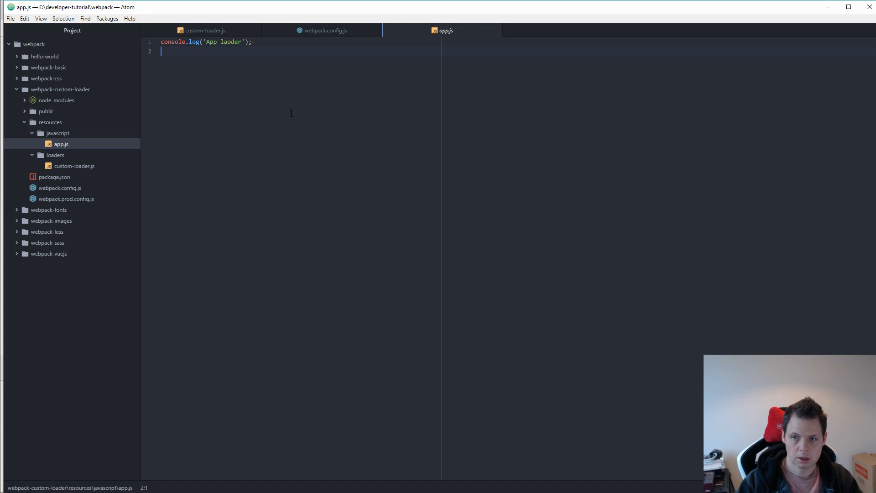
{"action": "type", "text": "requri"}
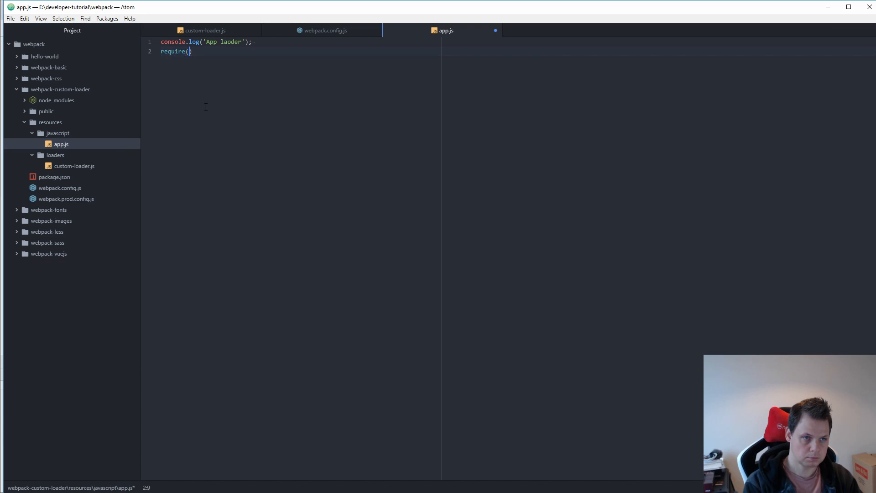
{"action": "type", "text": "'./'"}
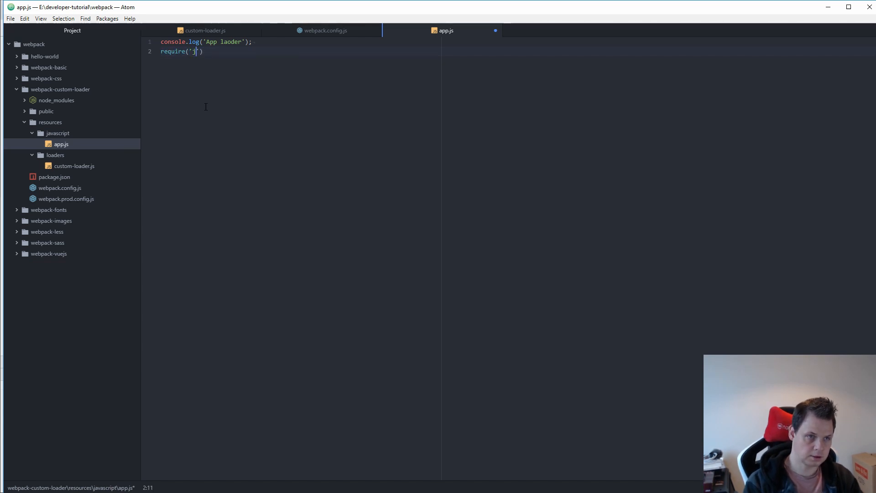
{"action": "type", "text": "config.json"}
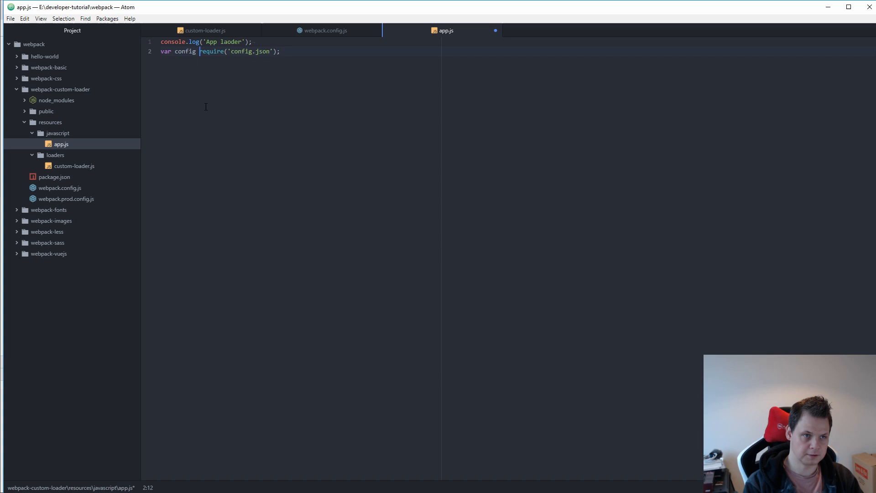
{"action": "type", "text": "="}
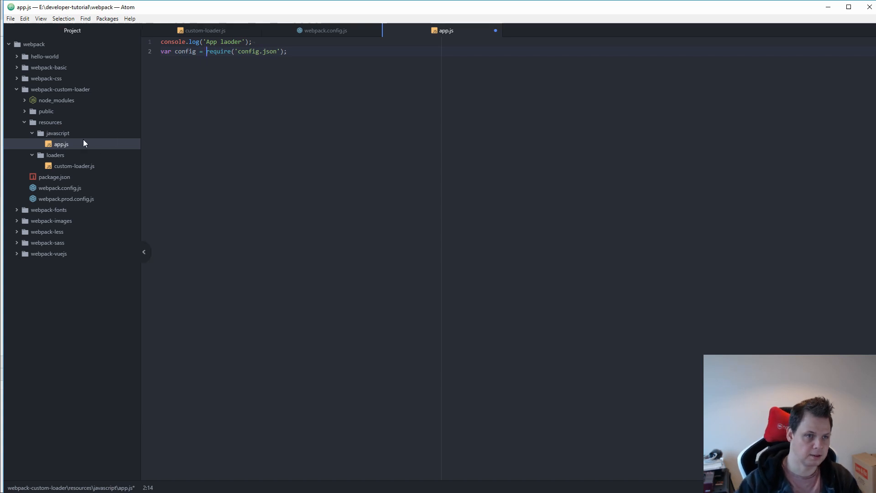
Add console.log(config); lines below the require in app.js
{"action": "left_click", "coordinate": [328, 51]}
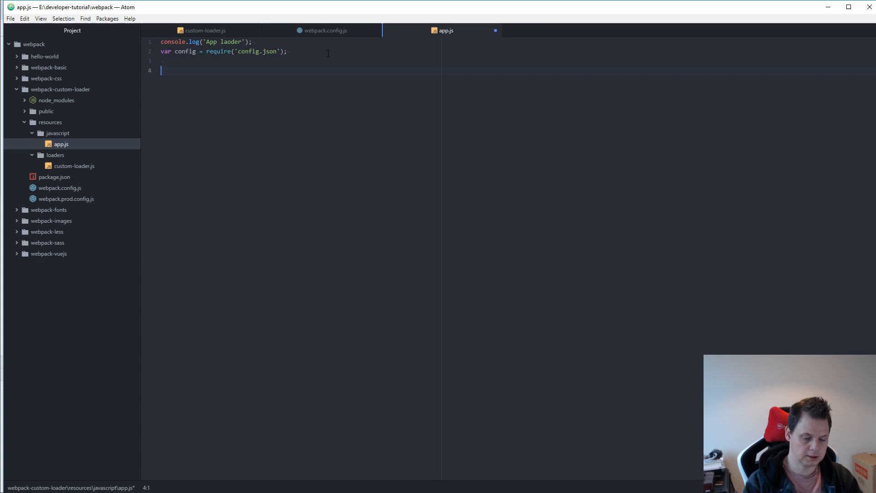
{"action": "type", "text": "console.log(config);"}
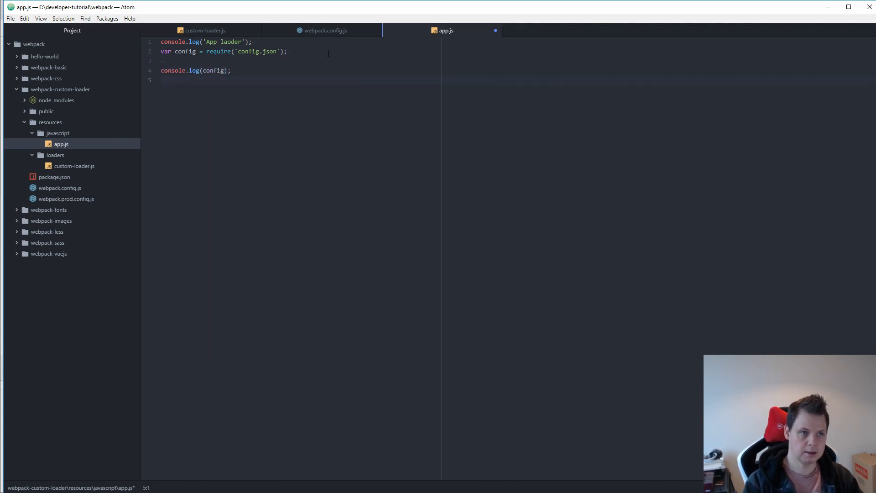
{"action": "type", "text": "console.log(config);"}
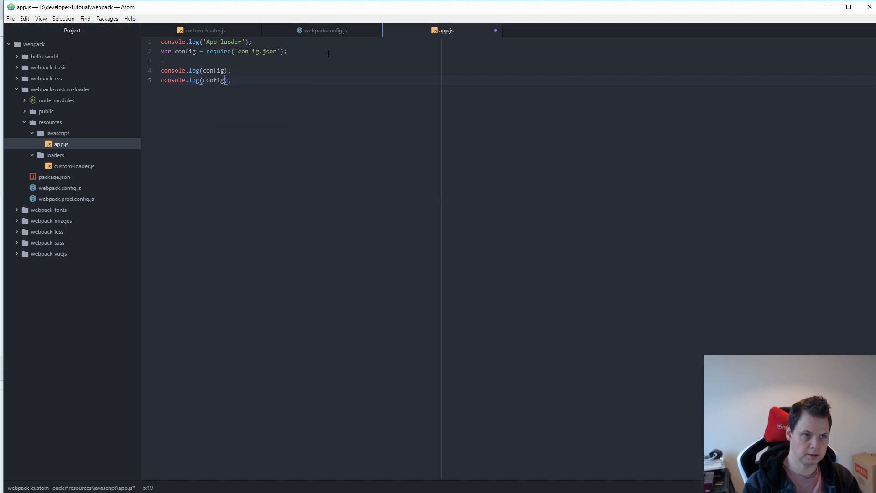
{"action": "type", "text": "['tut'"}
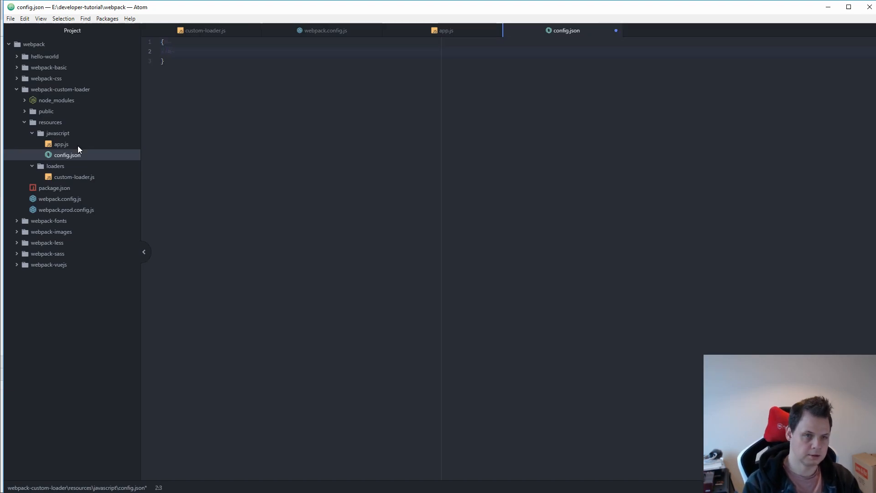
Fill config.json with title "App title here" and version "1.0.1"
{"action": "type", "text": "\"title\":"}
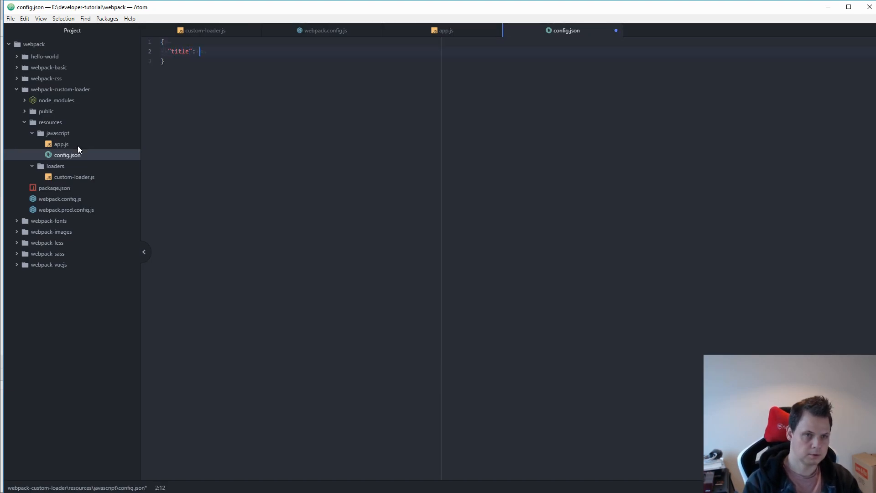
{"action": "type", "text": "\"App tiel\""}
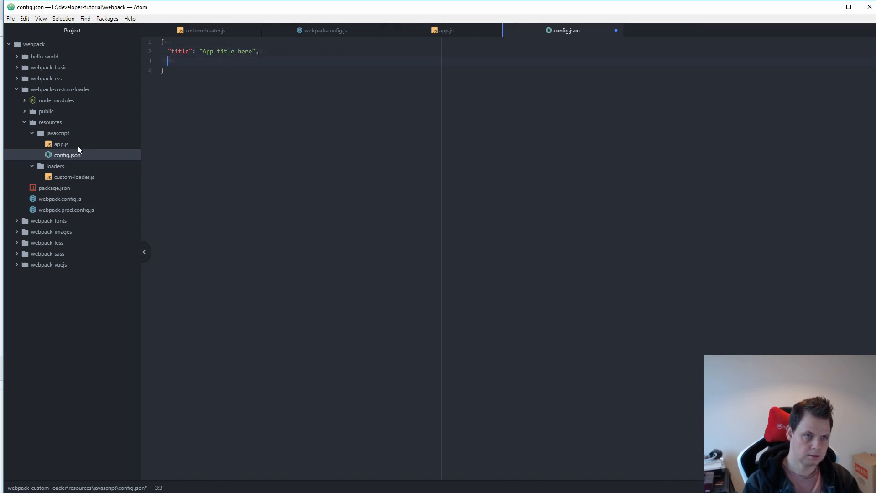
{"action": "type", "text": "\"version\": \""}
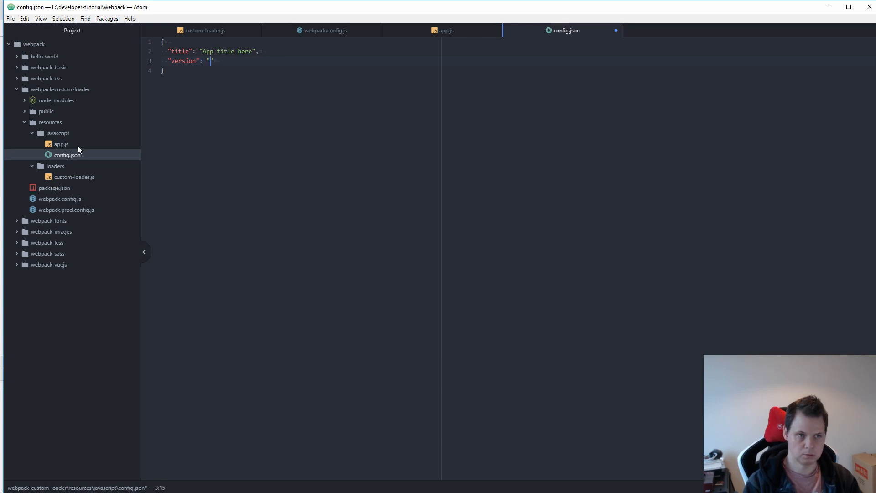
{"action": "type", "text": "1.0."}
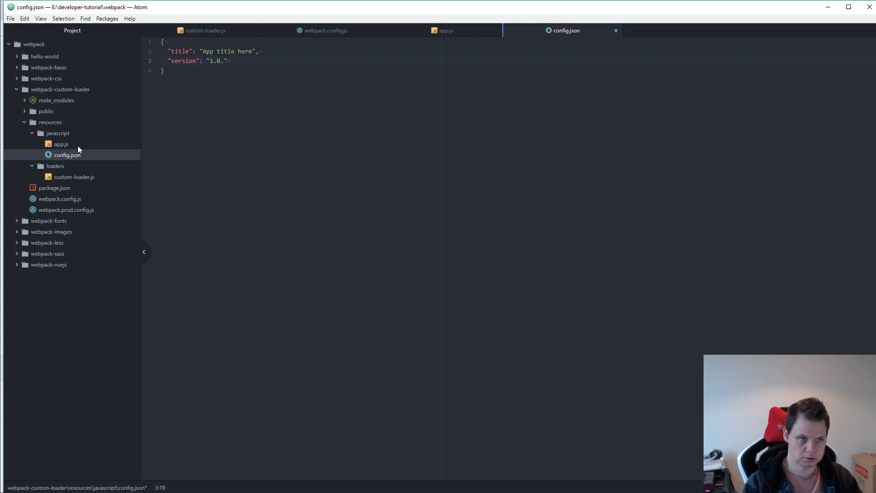
{"action": "type", "text": "1"}
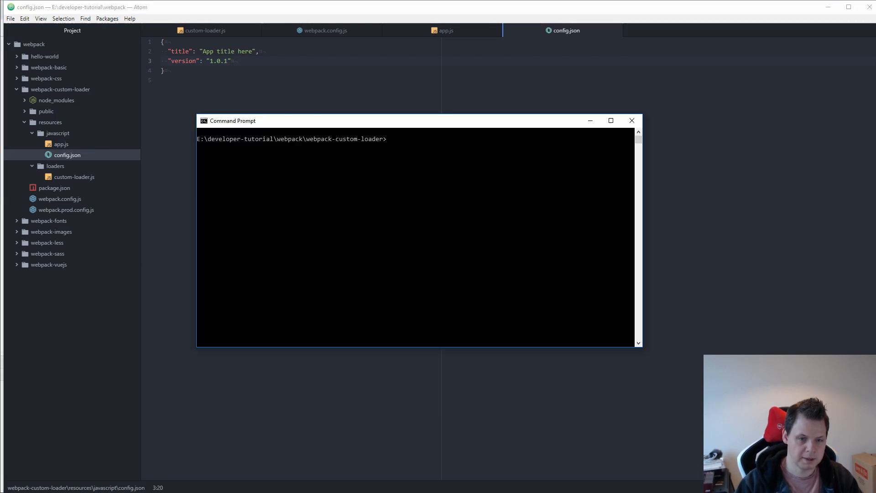
Run webpack in the project folder's Command Prompt
{"action": "type", "text": "webpack"}
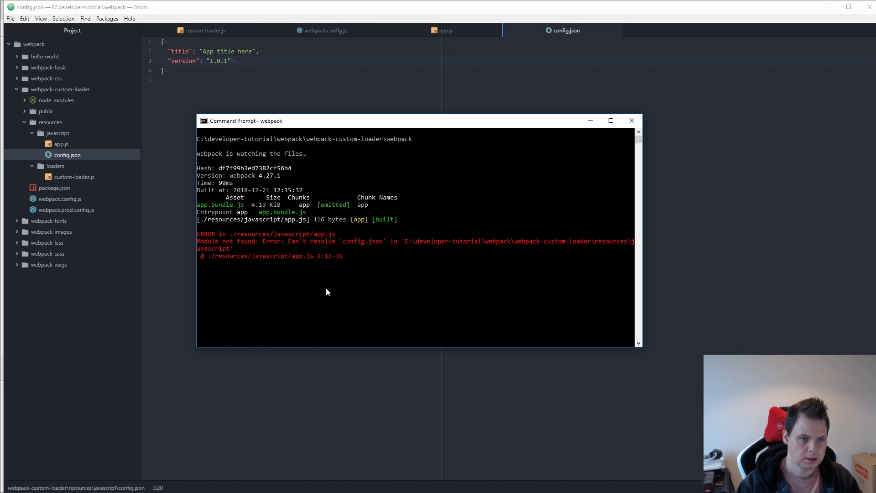
{"action": "mouse_move", "coordinate": [275, 239]}
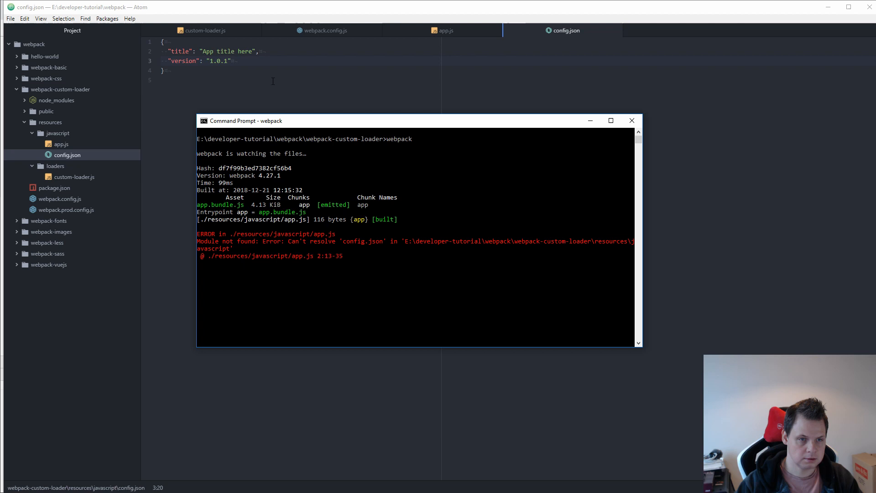
{"action": "mouse_move", "coordinate": [333, 31]}
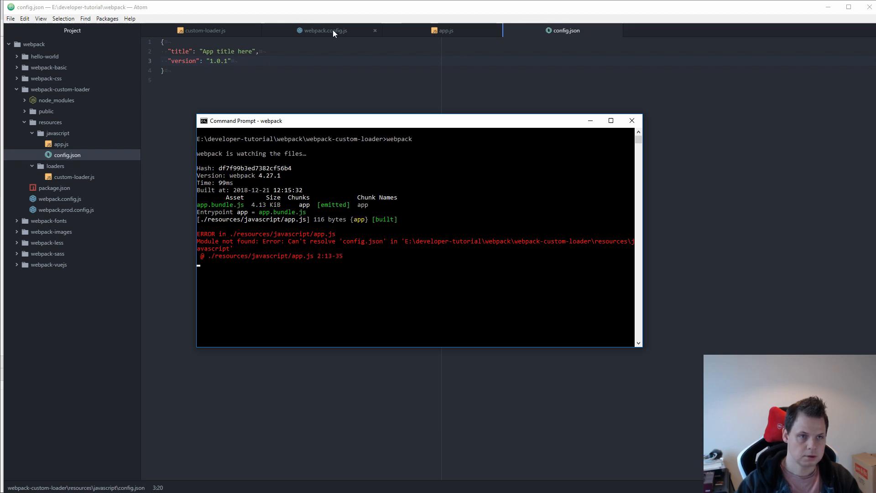
Change app.js to require './config.json' and rerun webpack
{"action": "left_click", "coordinate": [446, 30]}
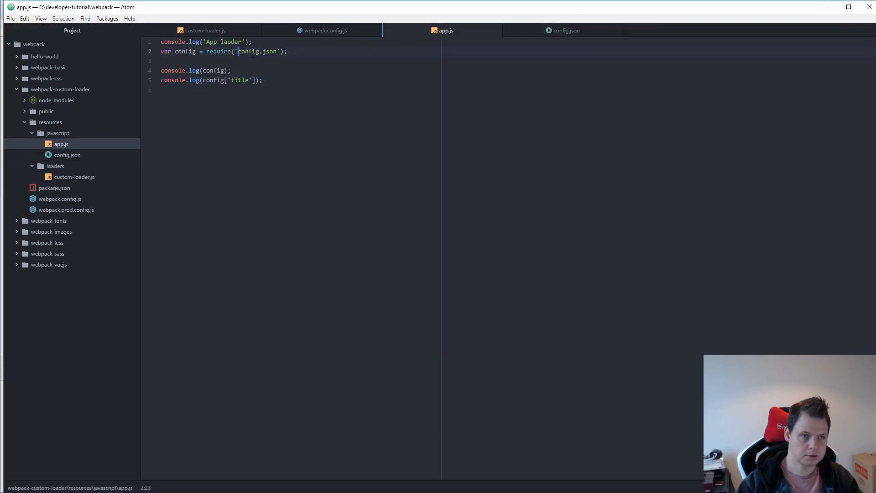
{"action": "type", "text": "./"}
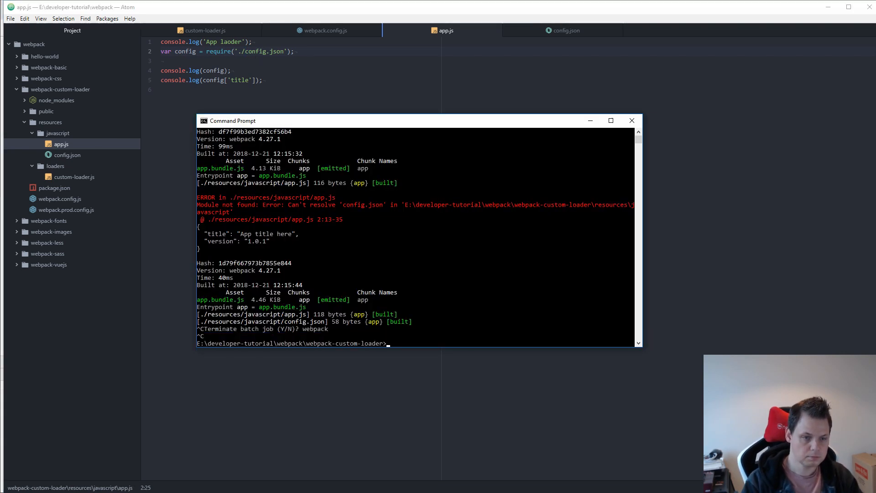
{"action": "type", "text": "webpack"}
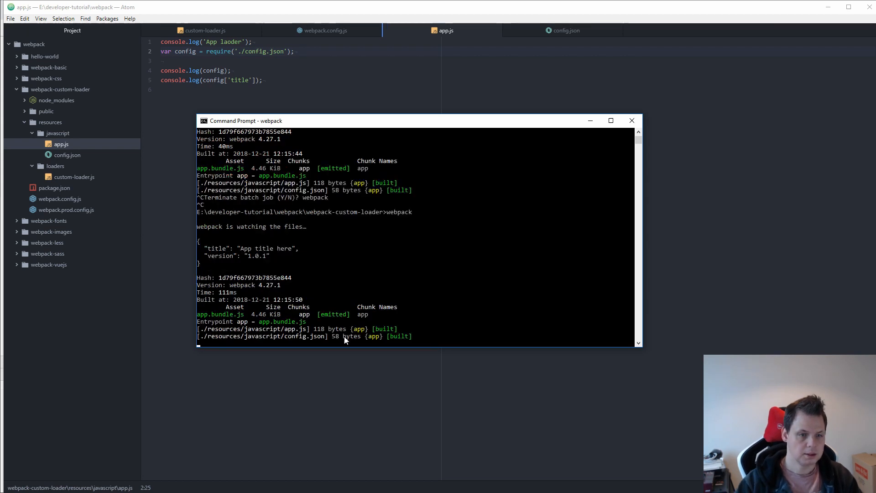
{"action": "mouse_move", "coordinate": [227, 258]}
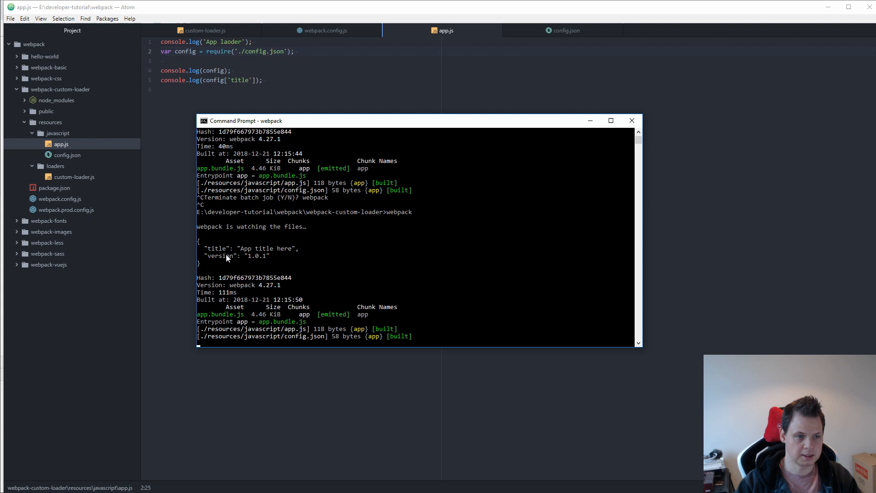
{"action": "mouse_move", "coordinate": [221, 27]}
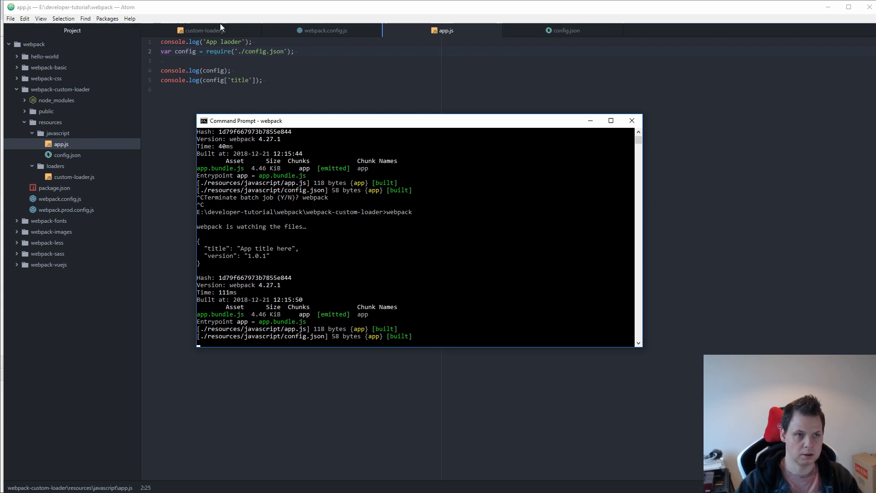
{"action": "left_click", "coordinate": [200, 30]}
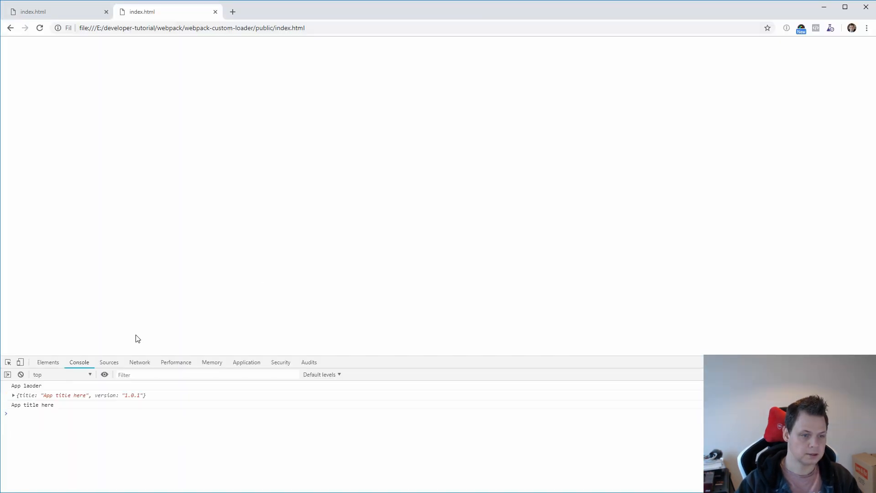
Expand the logged config object in Chrome's console to show title and version
{"action": "left_click", "coordinate": [13, 396]}
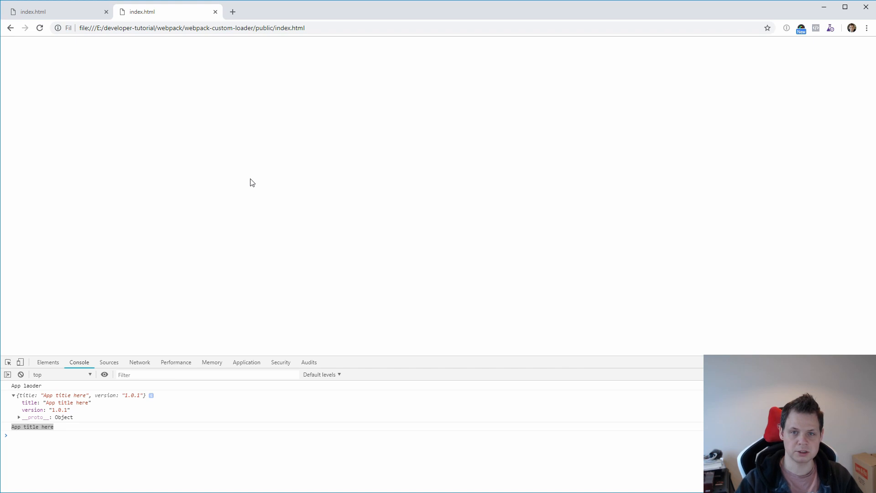
{"action": "mouse_move", "coordinate": [500, 166]}
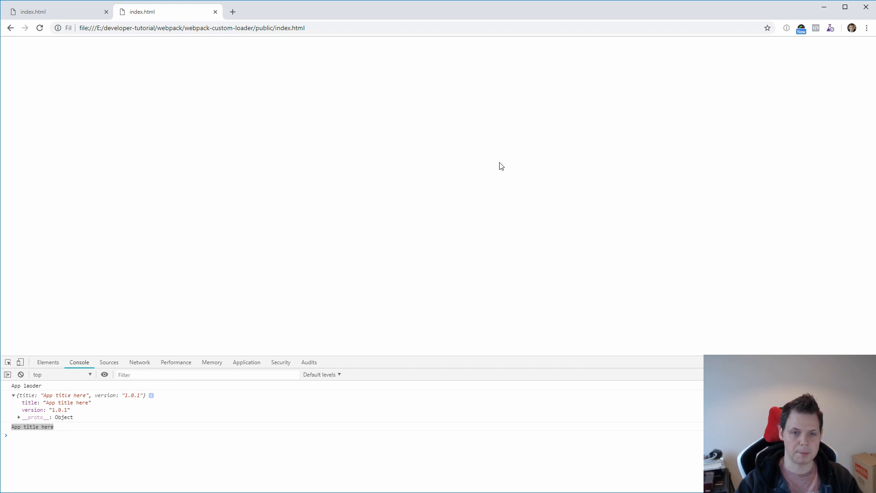